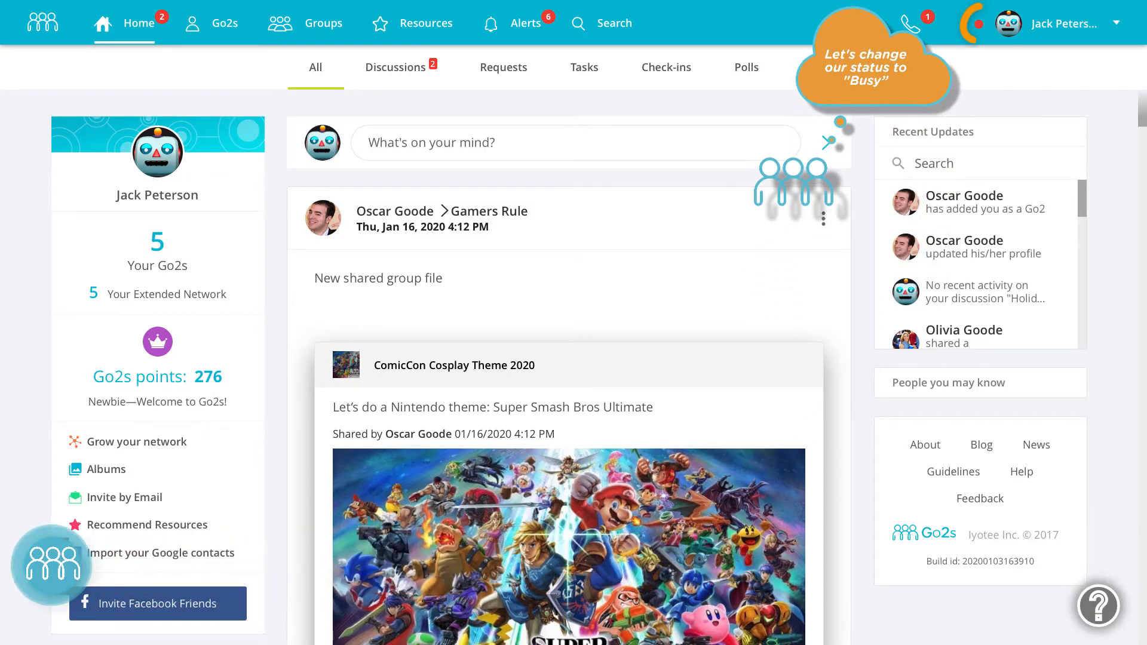
Set my status to Busy and bring up the account menu beside my name
left_click(1012, 22)
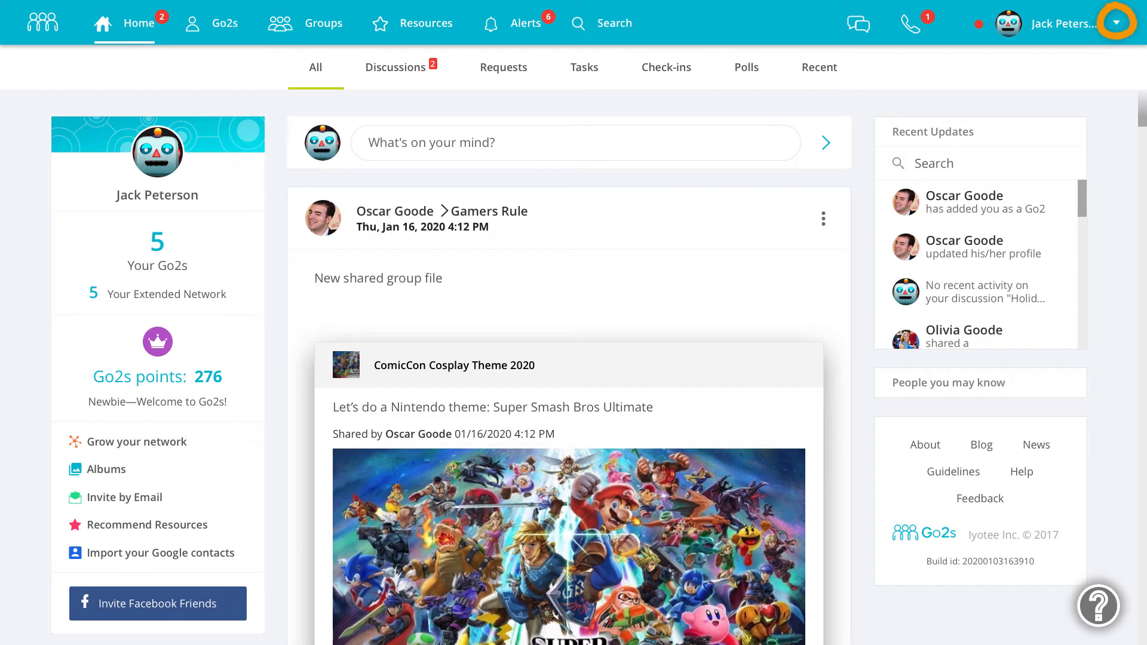
left_click(1115, 22)
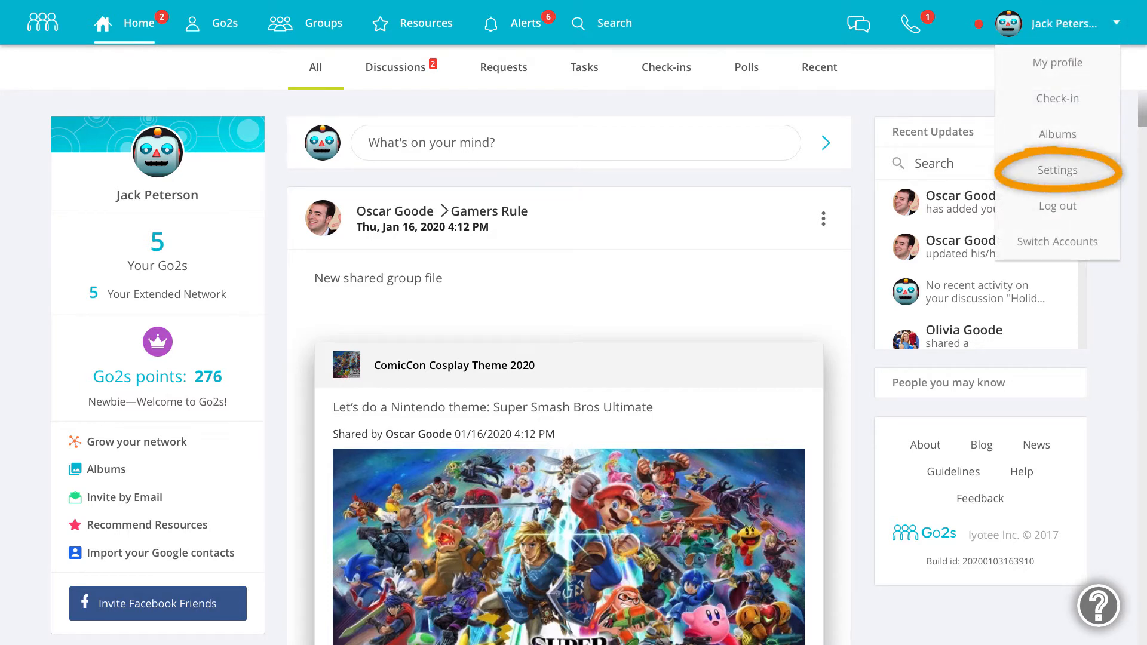
From Settings, edit 'Notifications when busy' and expand the My Go2s circles list (Friends, Work, Family)
left_click(1056, 170)
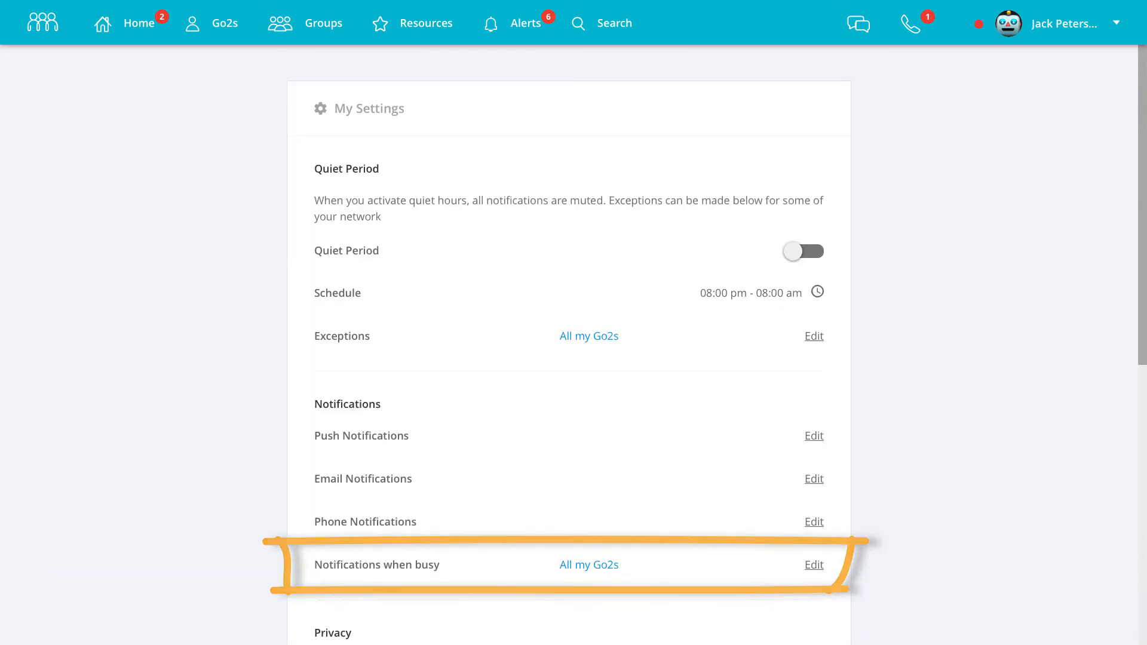
left_click(812, 564)
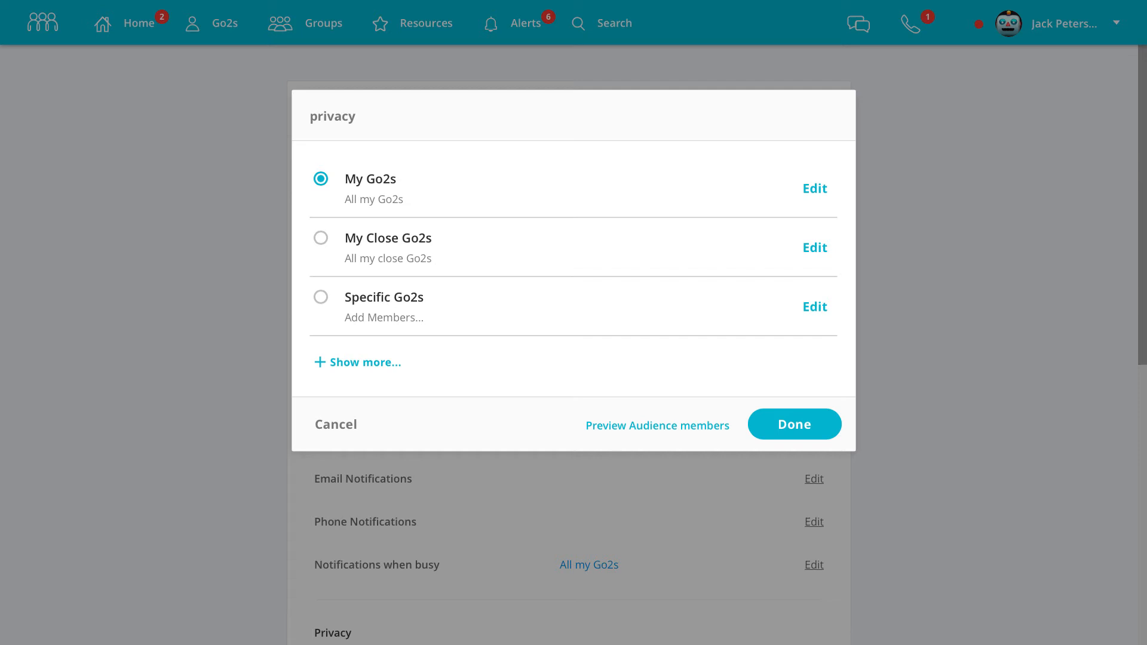
mouse_move(357, 362)
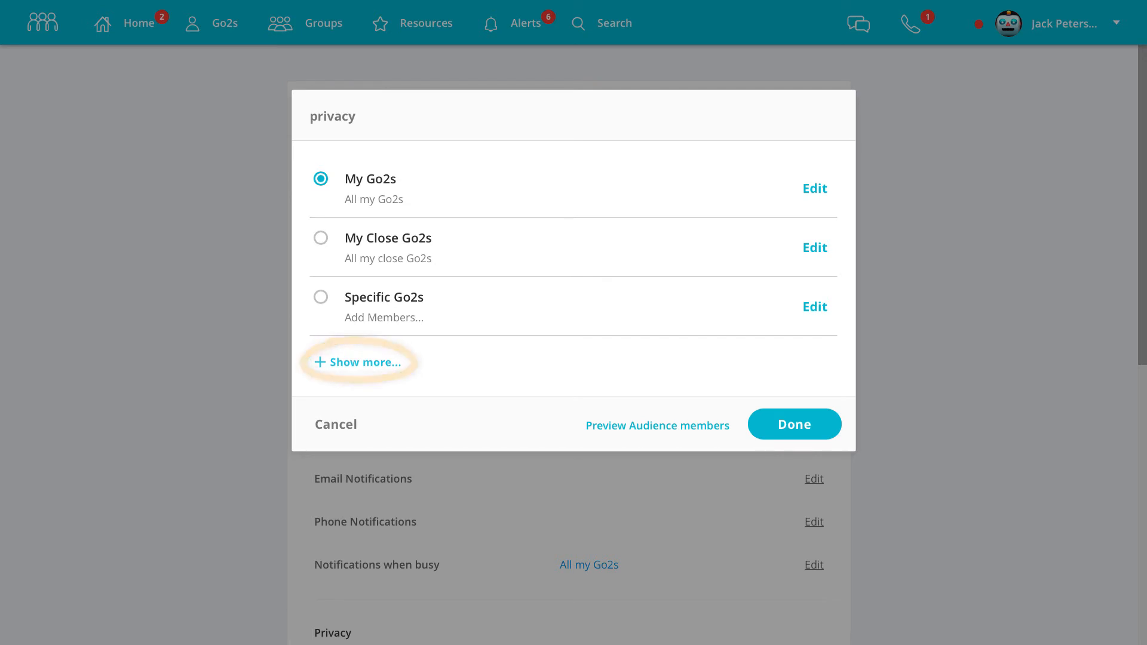
left_click(357, 362)
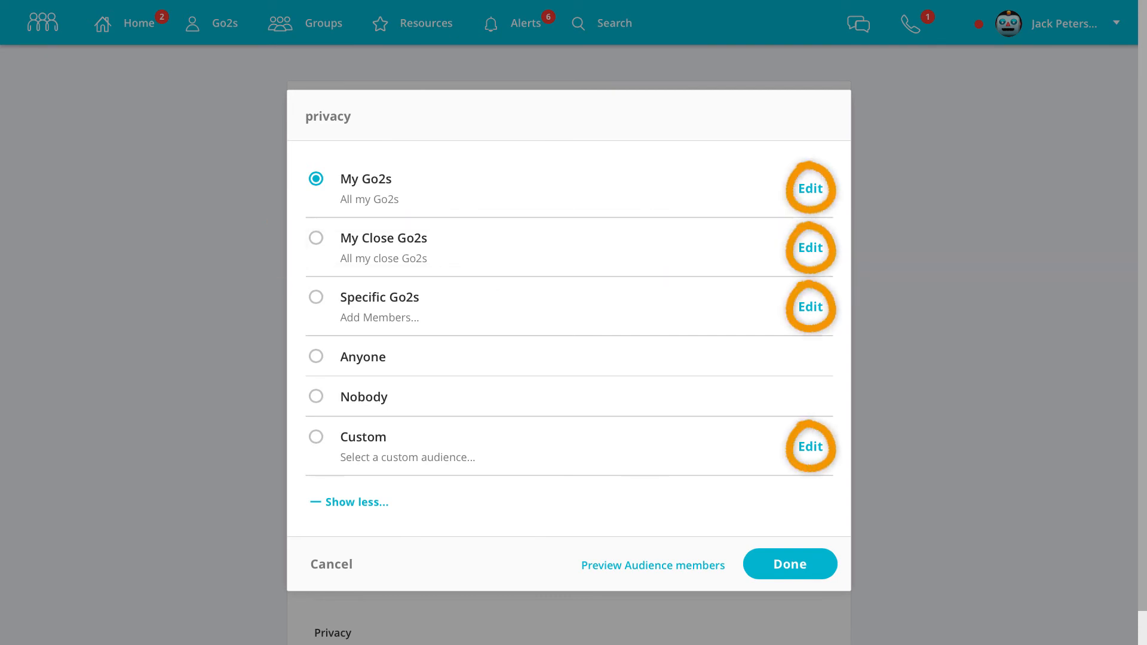
left_click(810, 187)
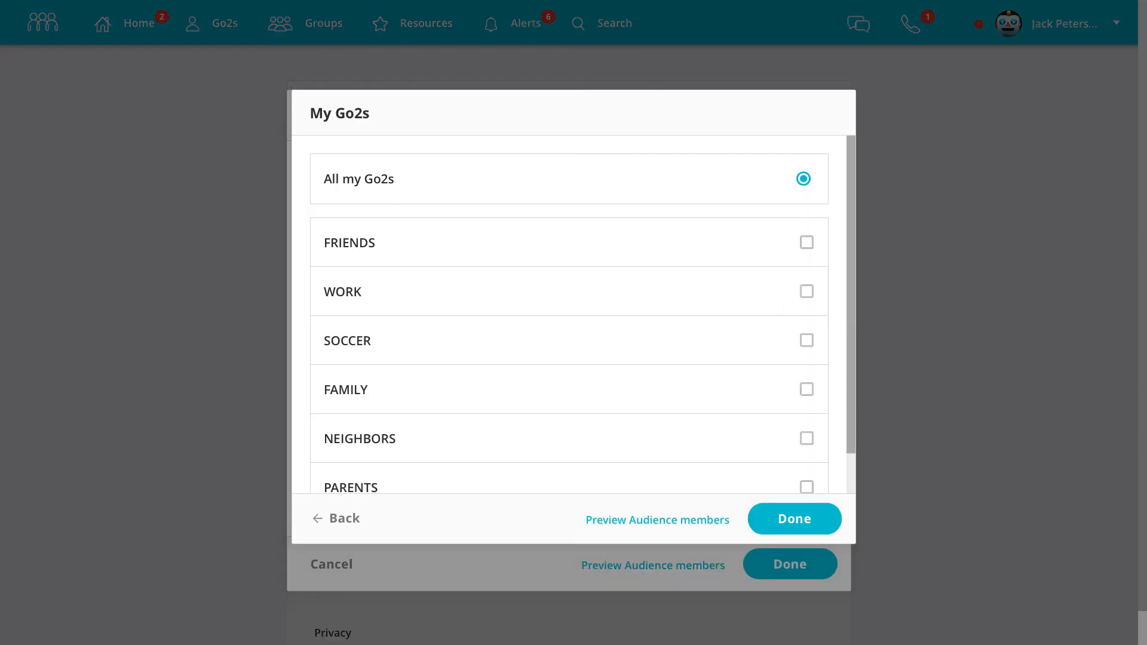